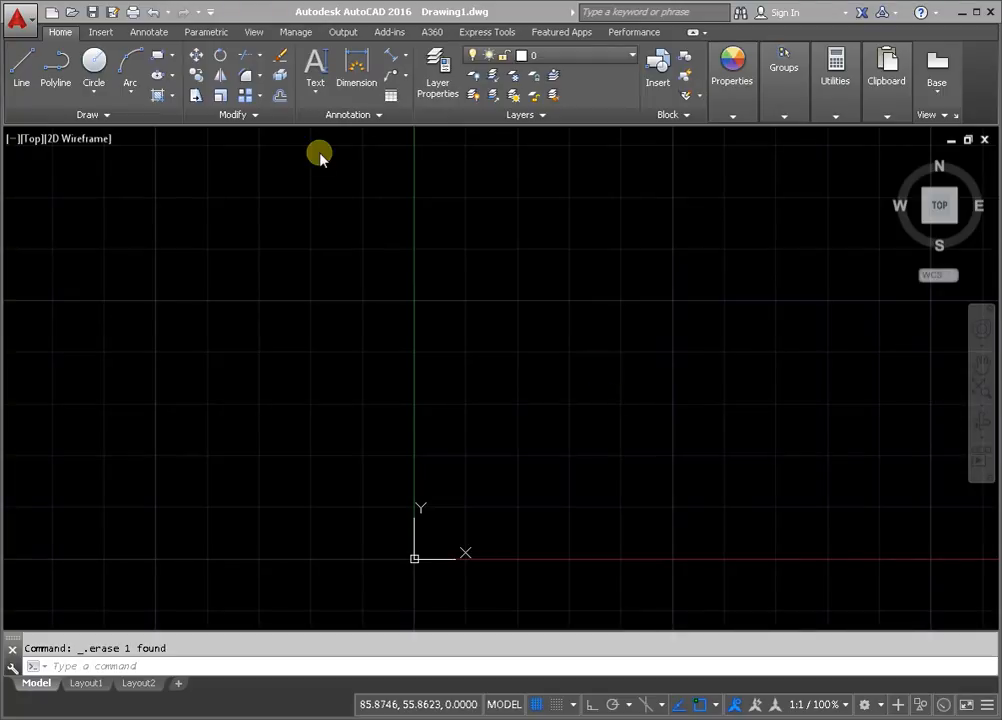
mouse_move(320, 110)
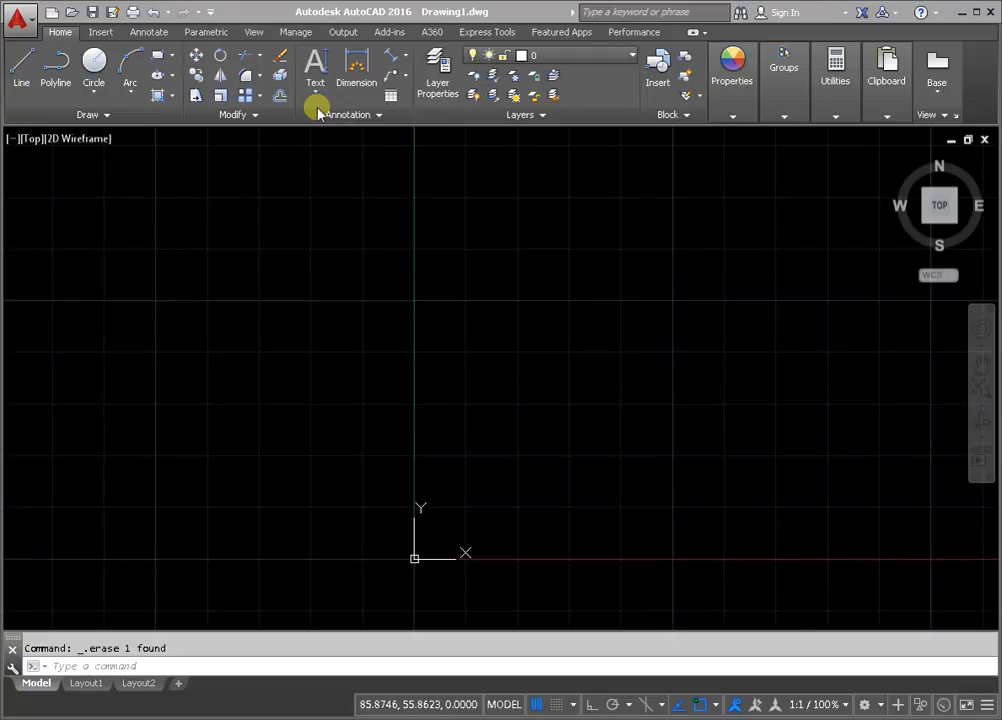
- Begin a single-line text in the upper left with height 5 and rotation 1
left_click(316, 70)
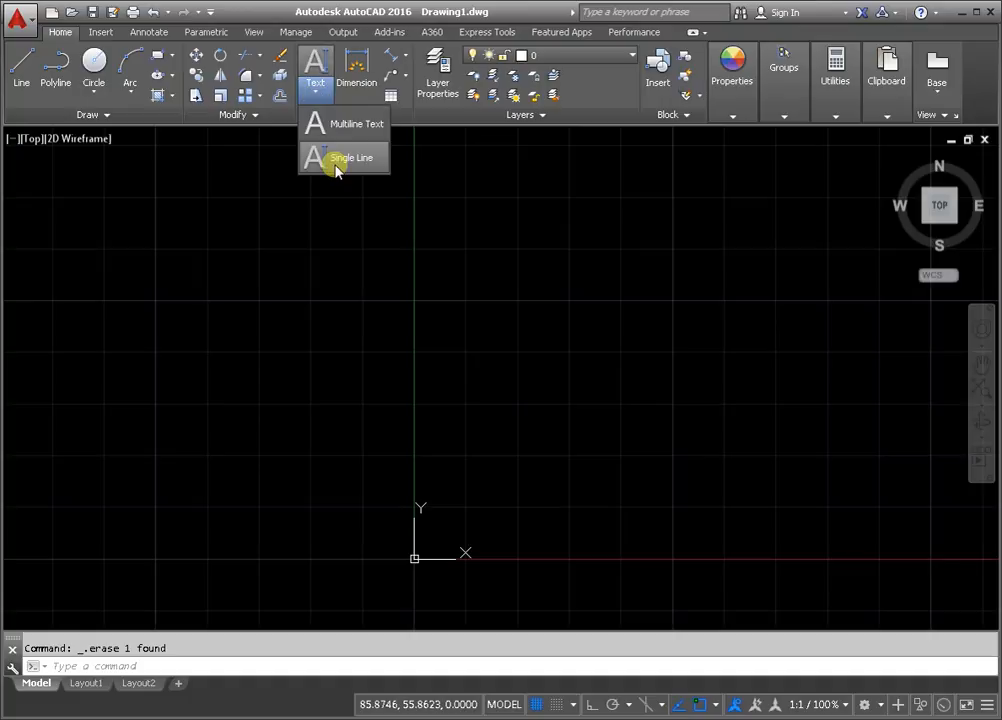
mouse_move(350, 158)
type("5")
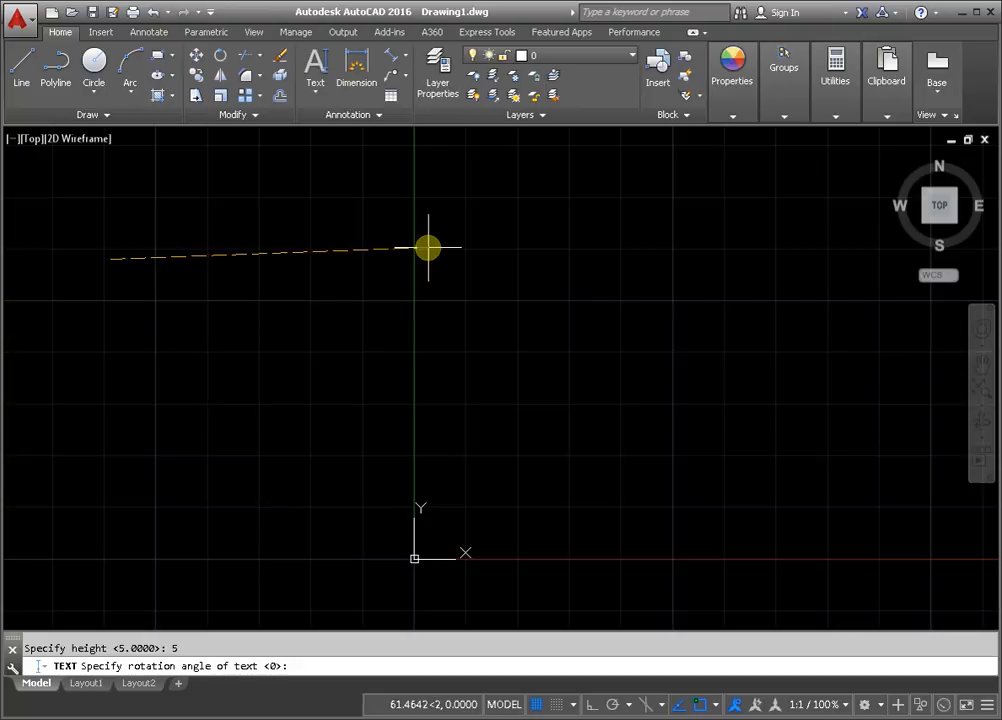
mouse_move(298, 610)
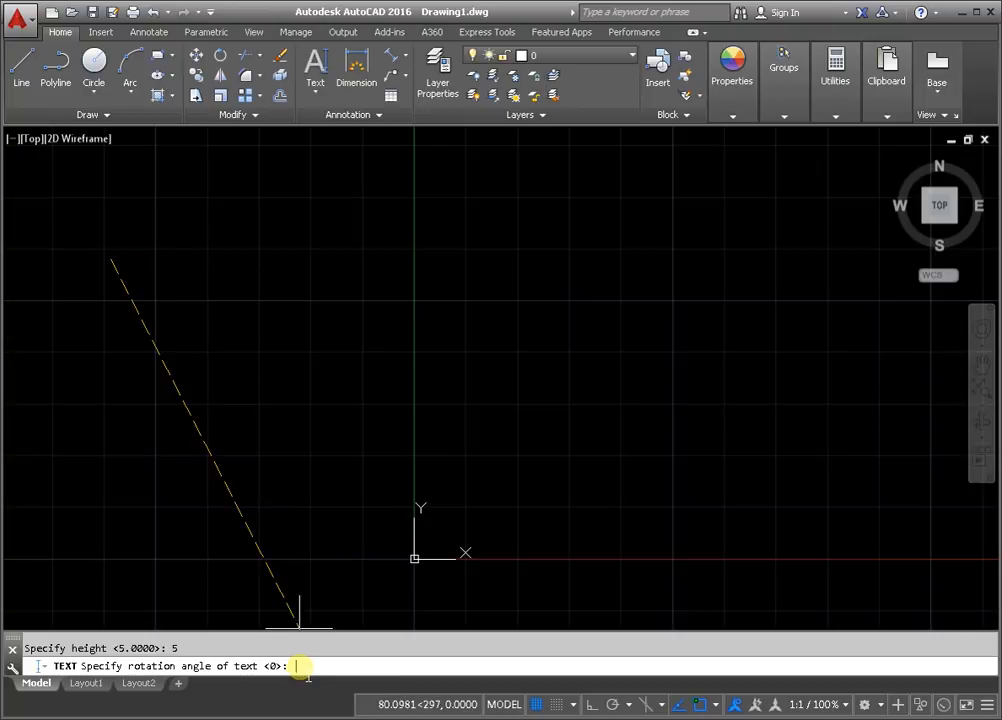
type("5")
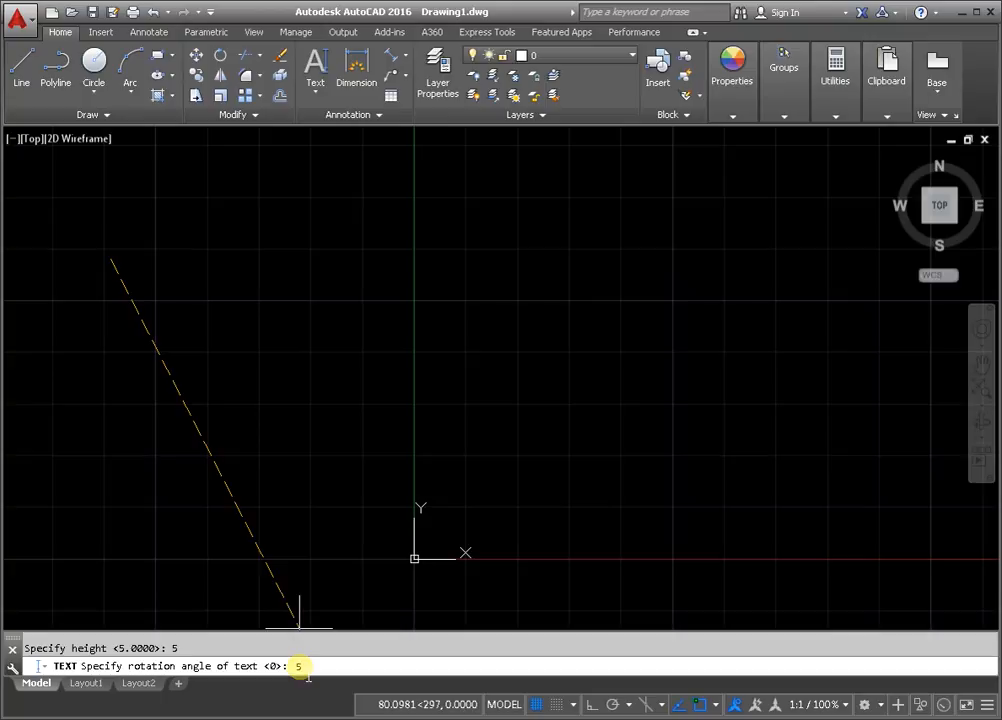
type("1")
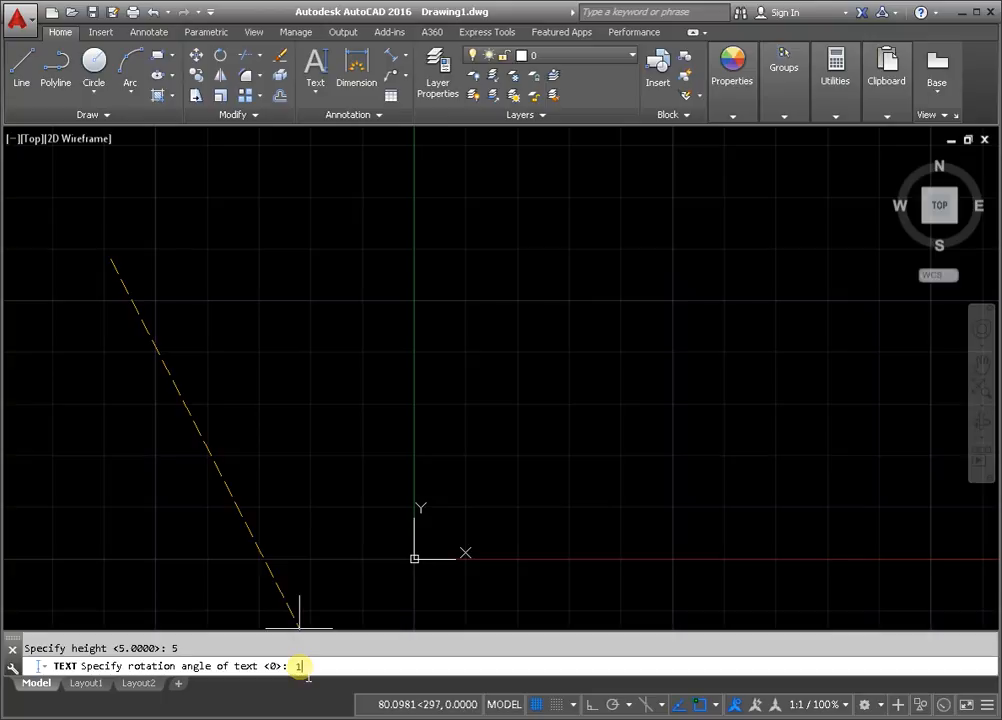
key("enter")
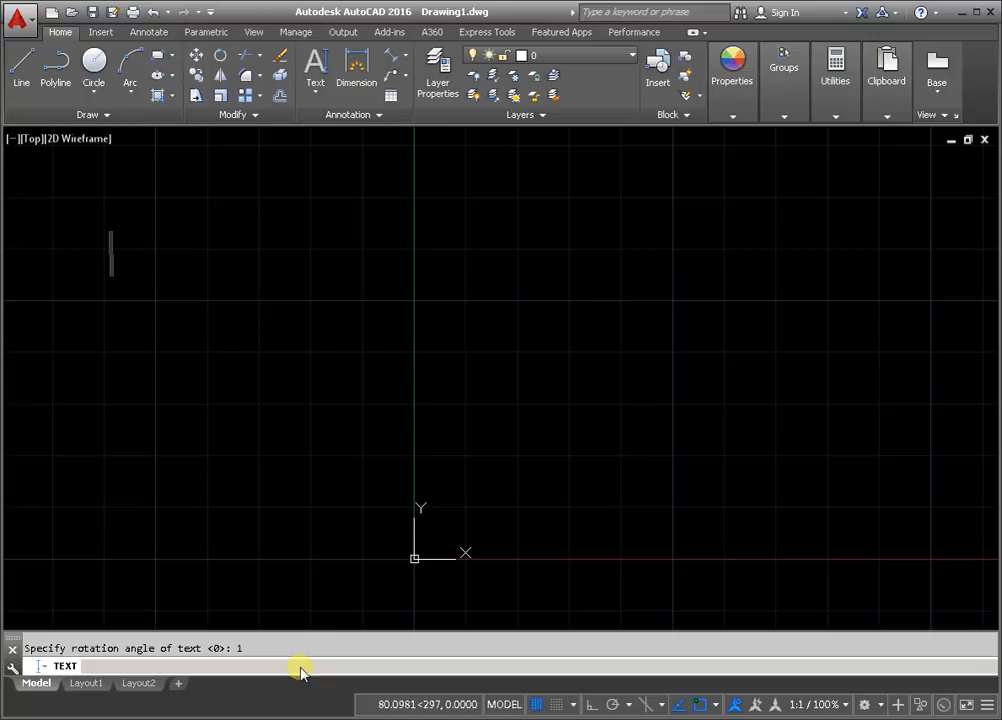
- Enter the sentence 'The size of the text in AutoCAD' as the single-line text
type("The size of the text in AutoCAD")
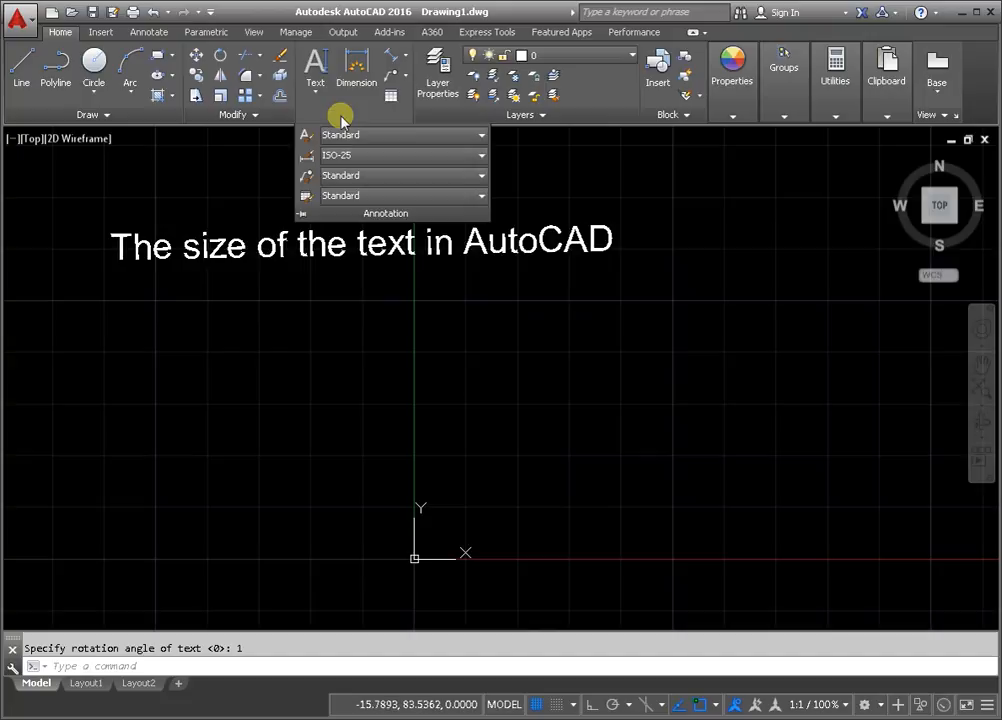
mouse_move(472, 136)
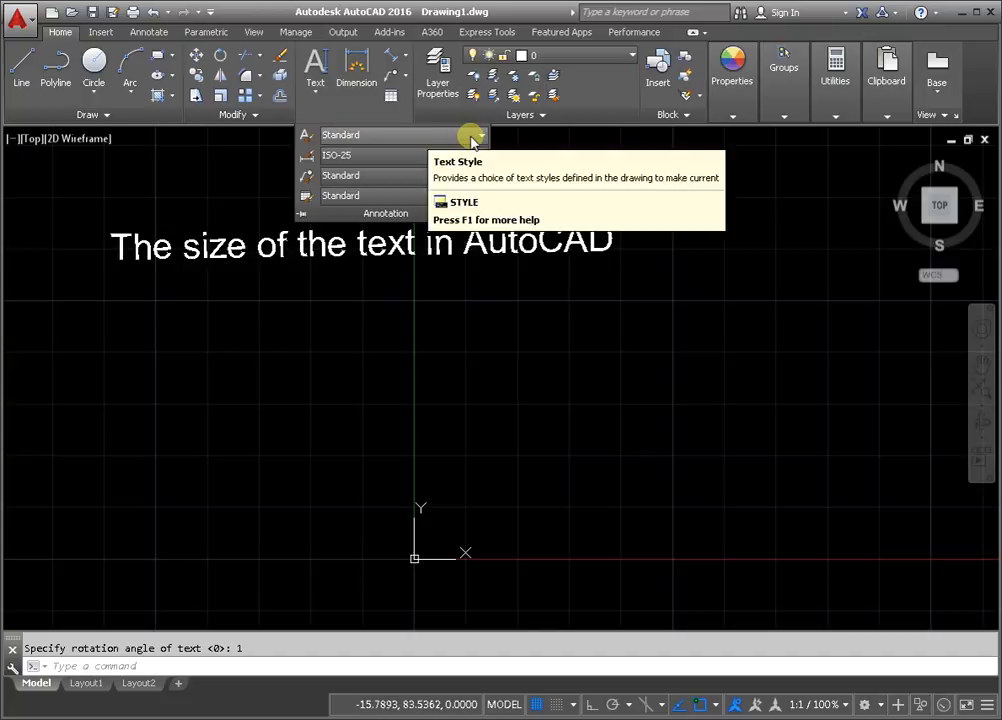
- Set the Standard text style height to 10 in Manage Text Styles and apply it
left_click(472, 134)
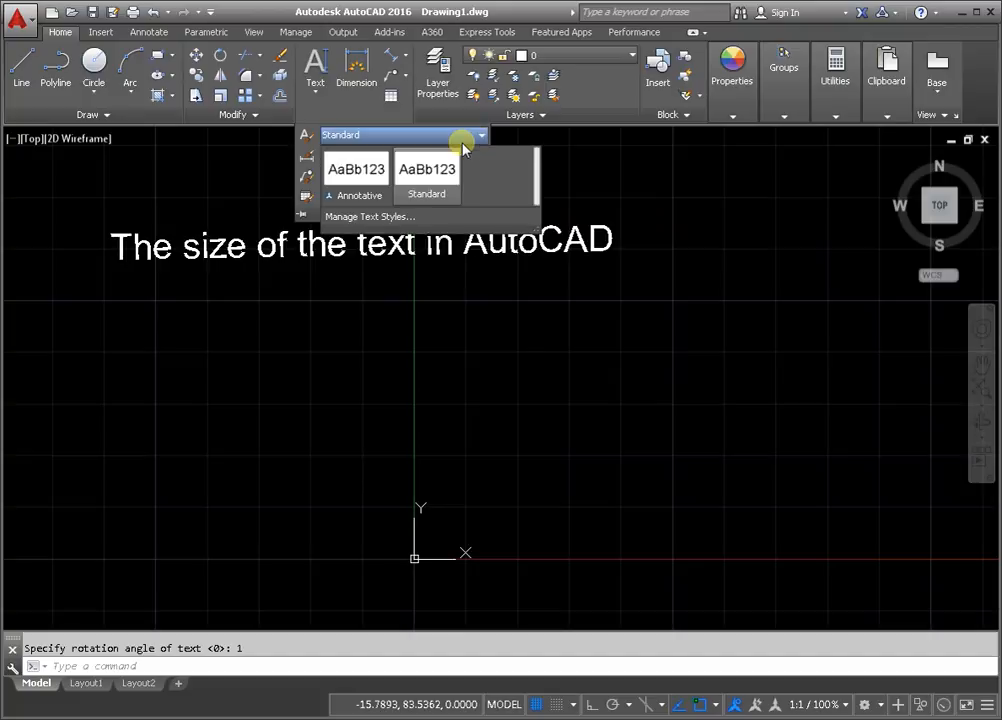
mouse_move(356, 216)
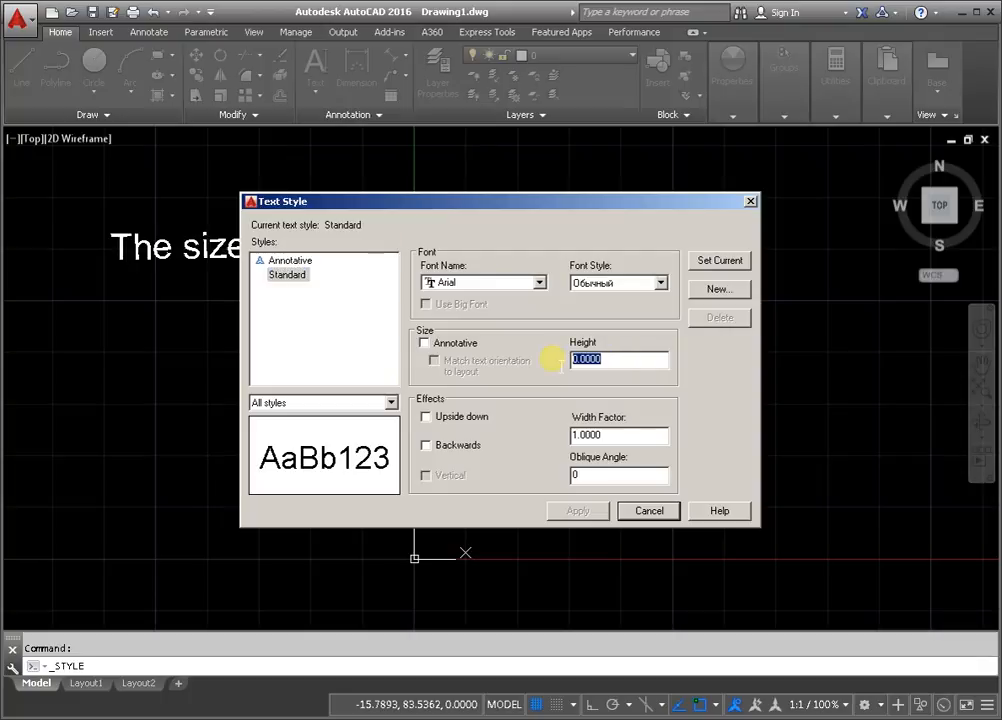
type("10")
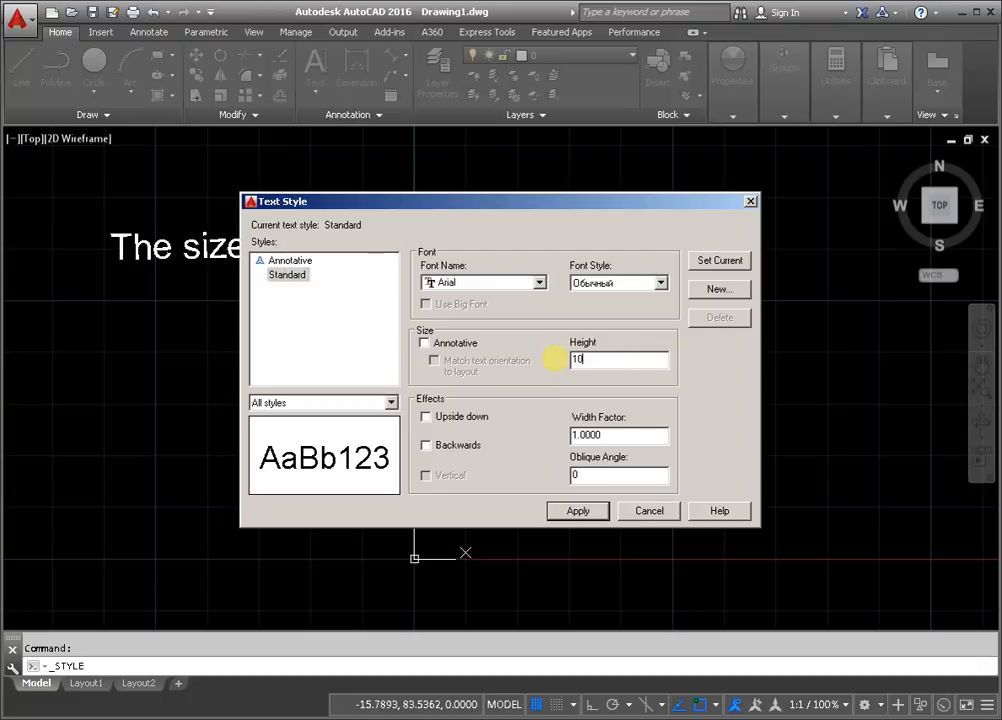
left_click(576, 510)
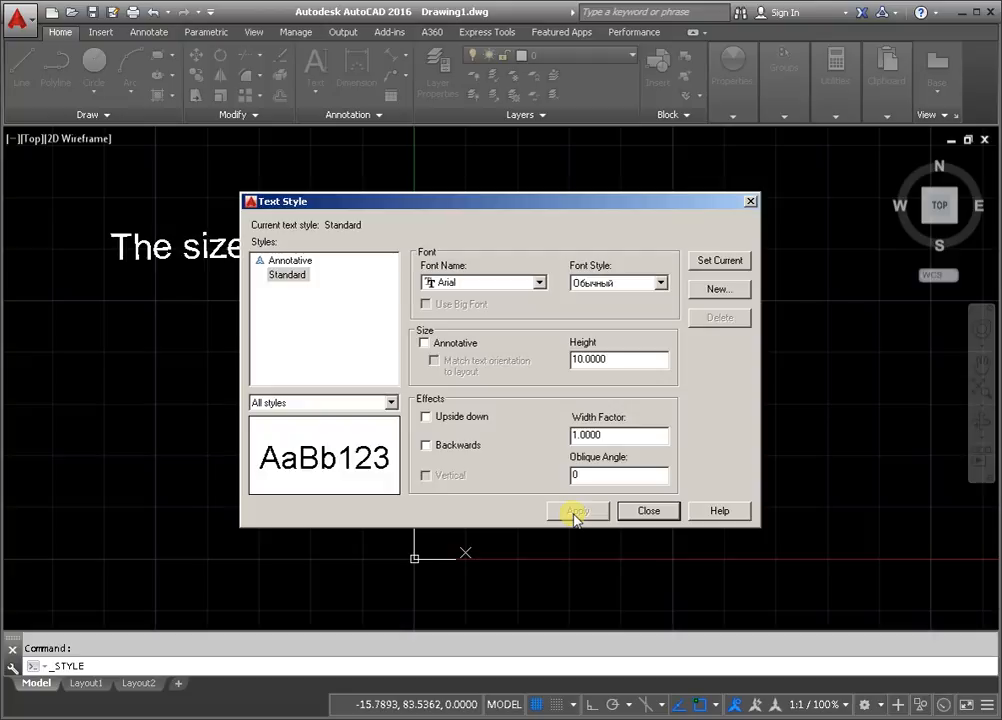
left_click(648, 512)
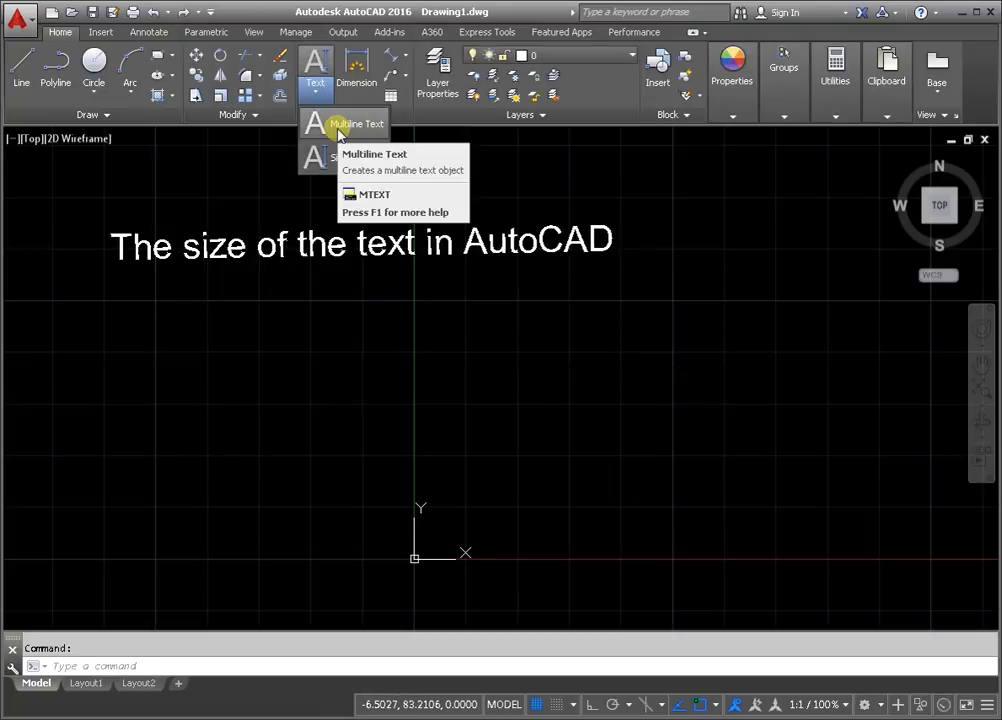
- Start a multiline text, widen its box so the sentence fits one line, and select it
left_click(356, 124)
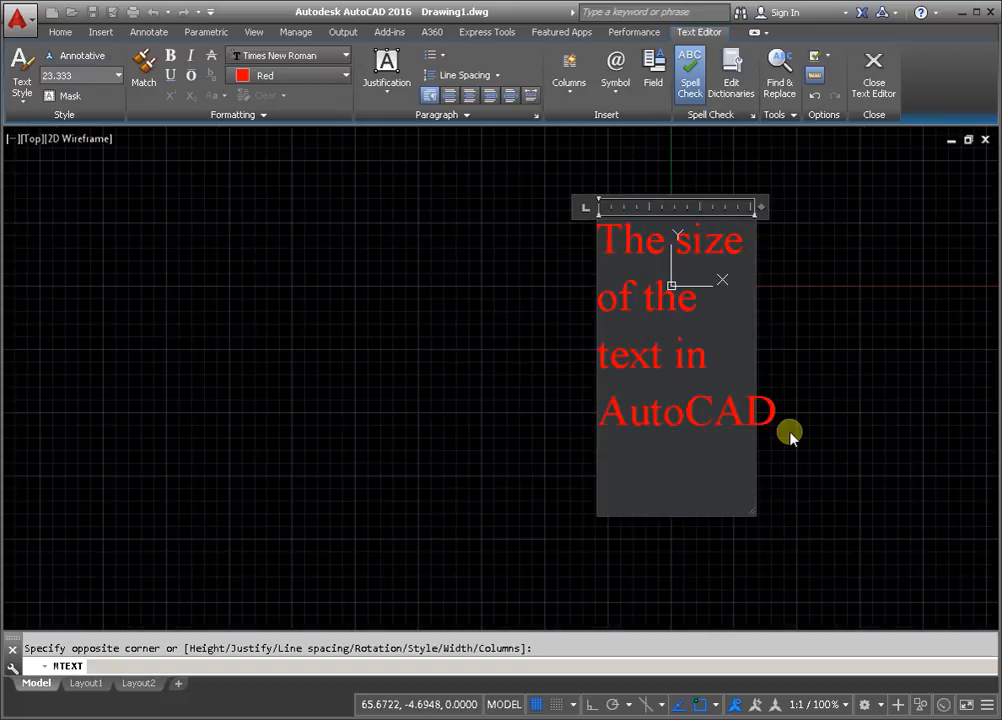
left_click_drag(760, 206, 928, 212)
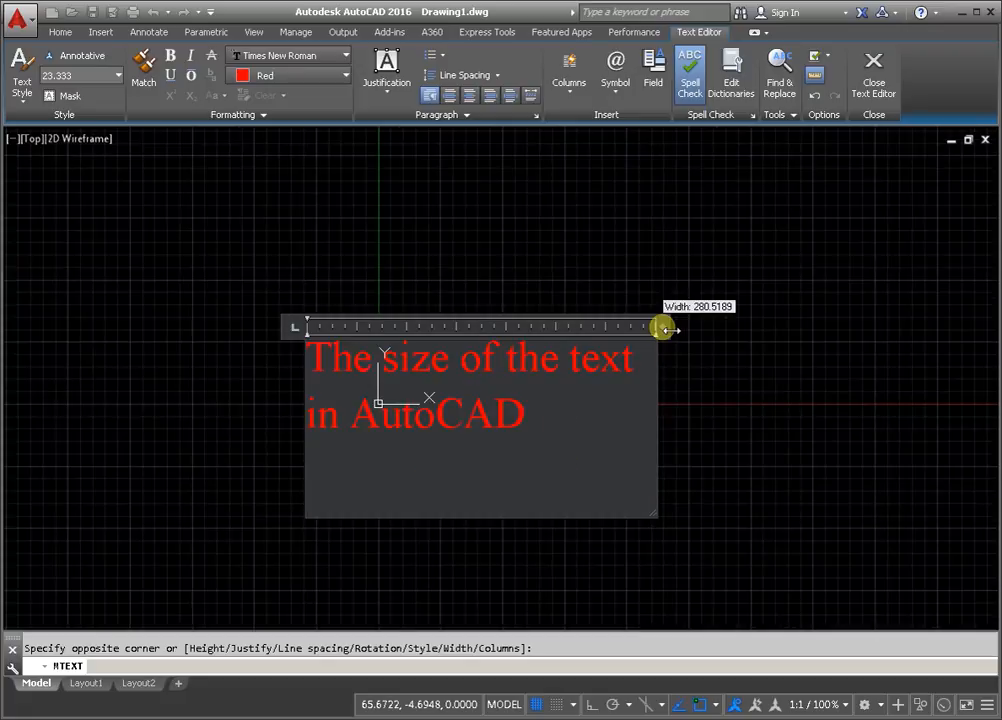
left_click_drag(662, 328, 900, 328)
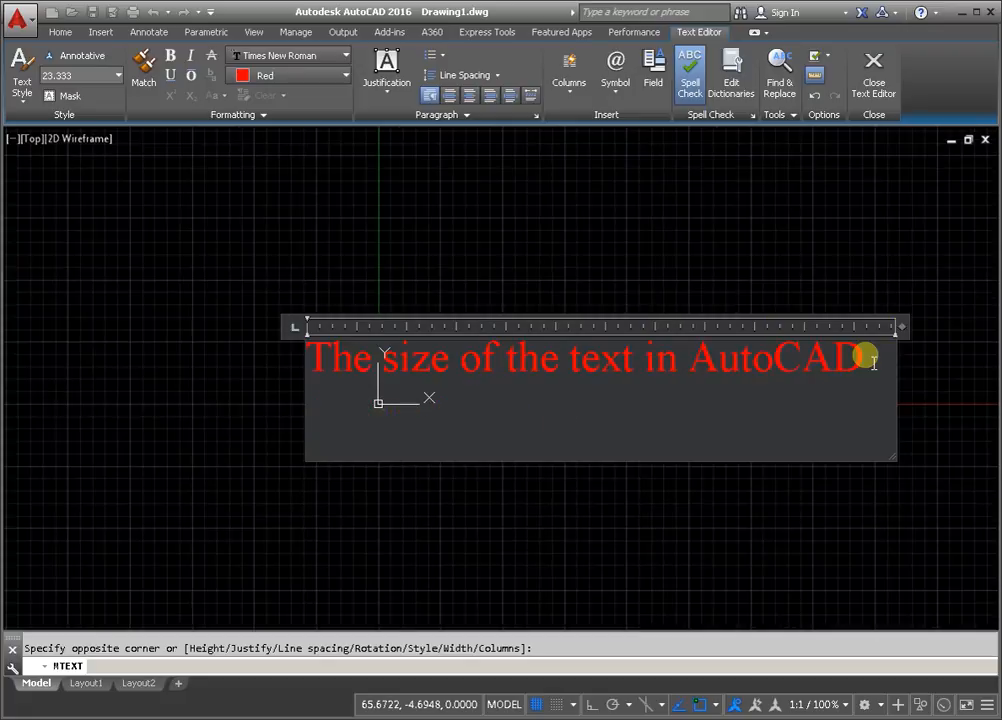
left_click_drag(864, 356, 312, 356)
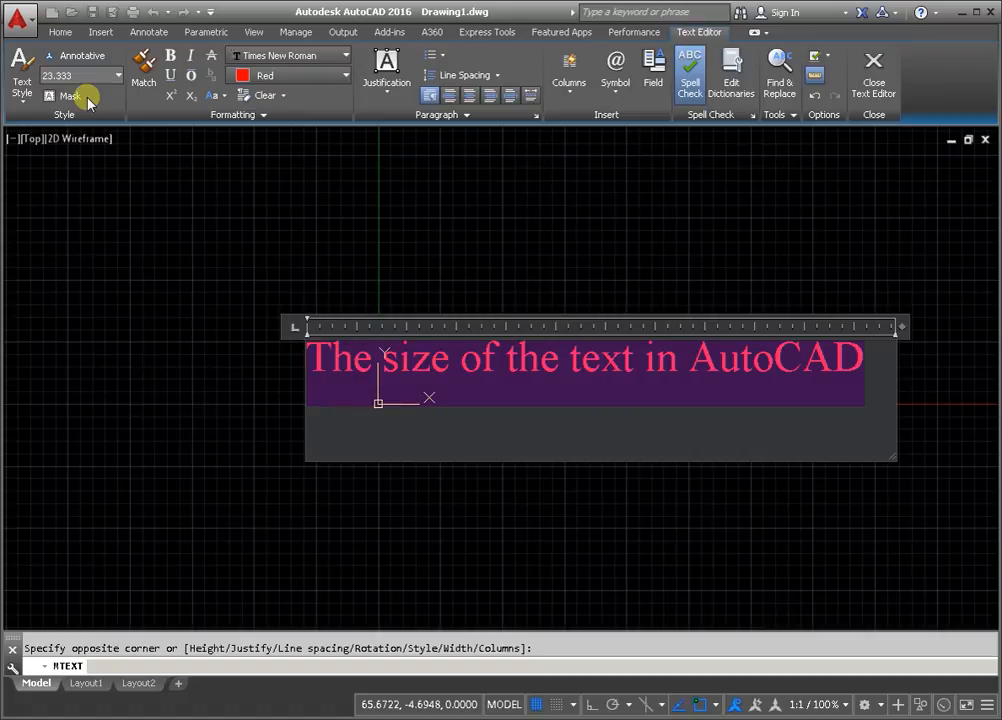
mouse_move(118, 76)
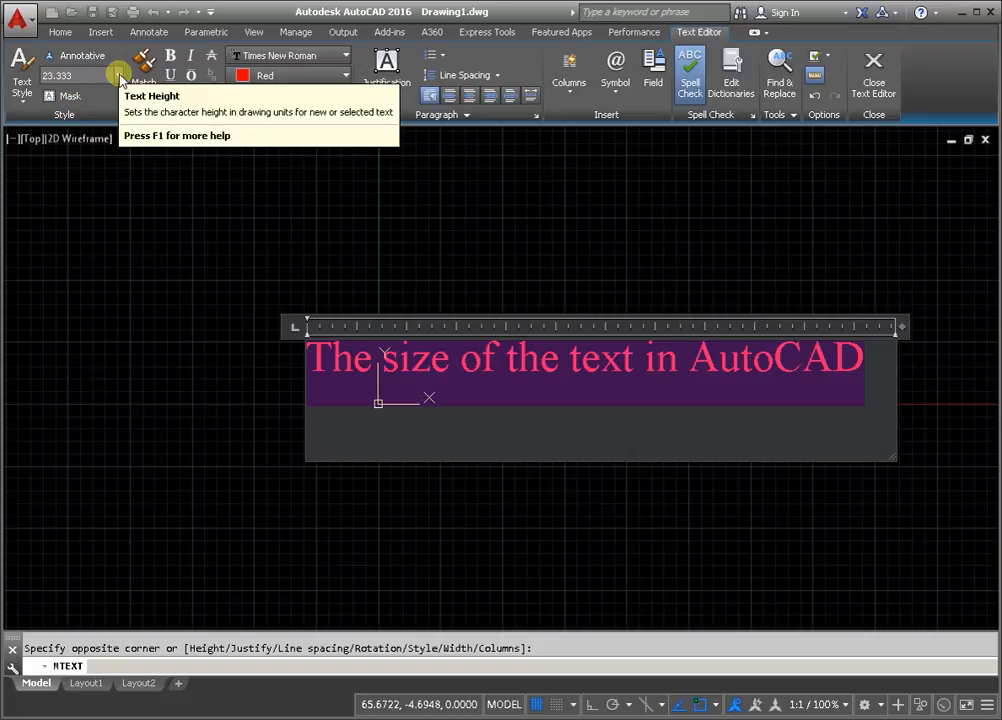
- Choose a new text height for the multiline sentence from the Text Height list
left_click(116, 76)
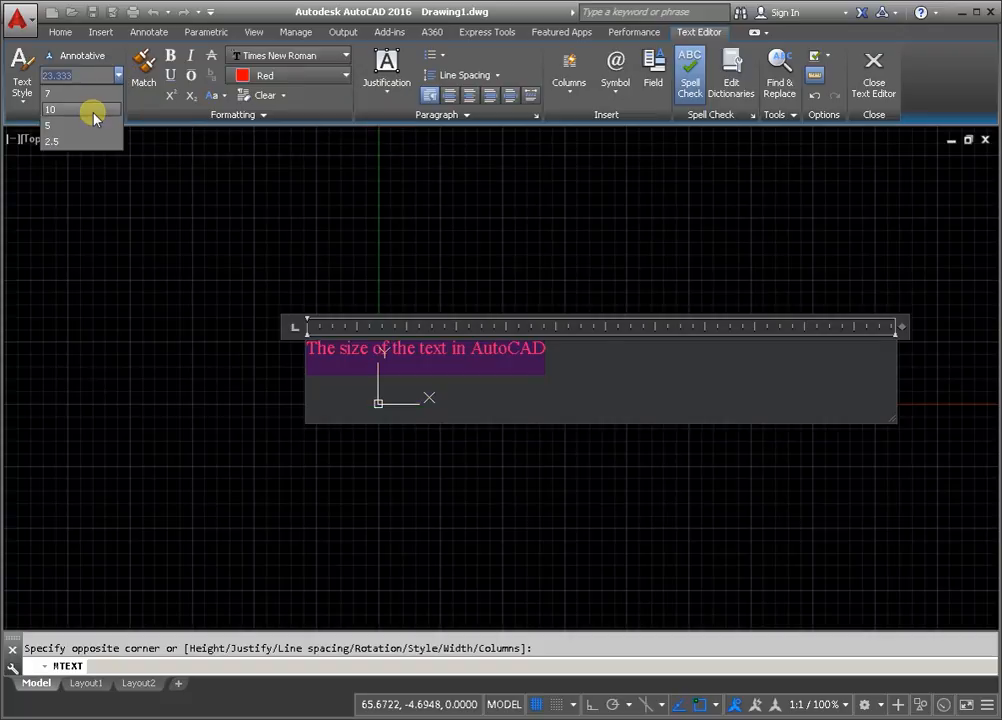
left_click(50, 108)
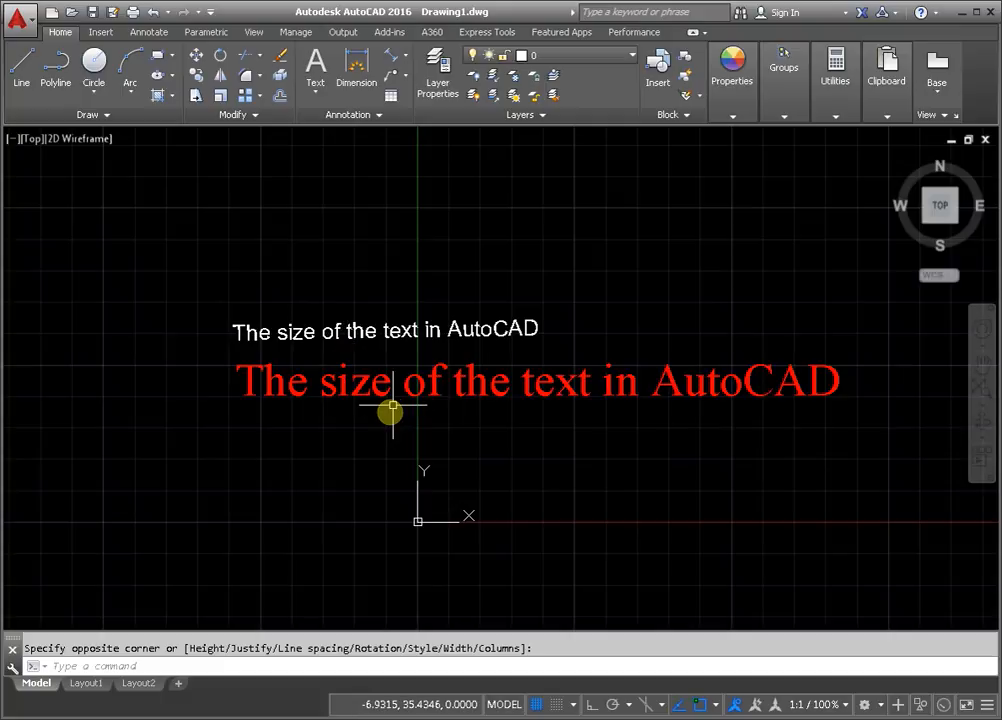
mouse_move(232, 218)
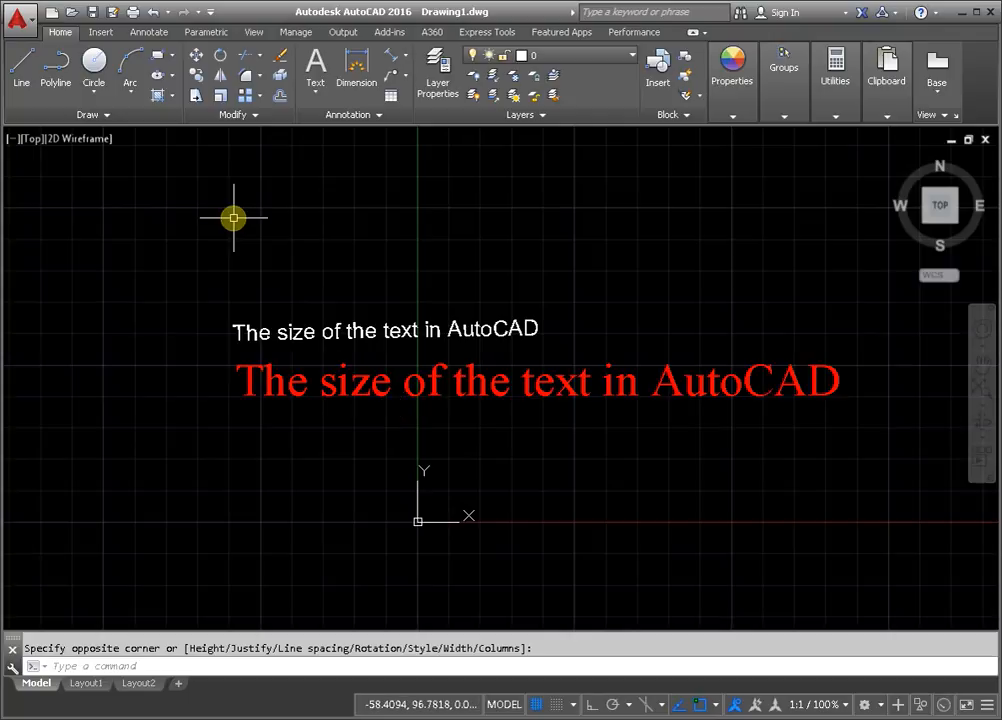
mouse_move(388, 336)
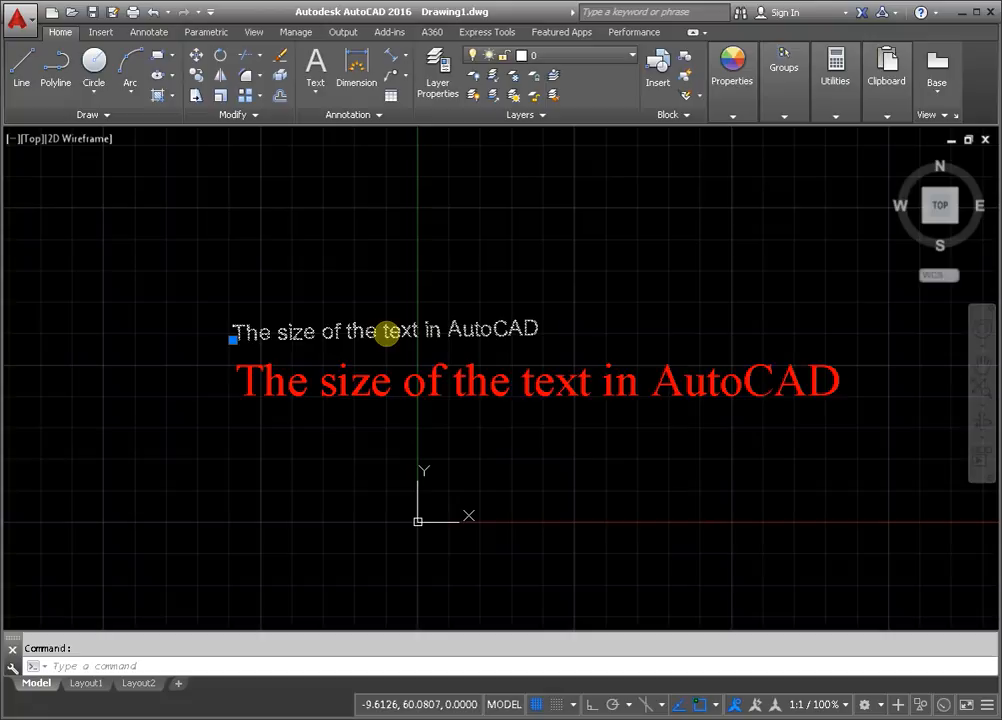
- Right-click the white single-line sentence and cancel the stray selection window
right_click(384, 332)
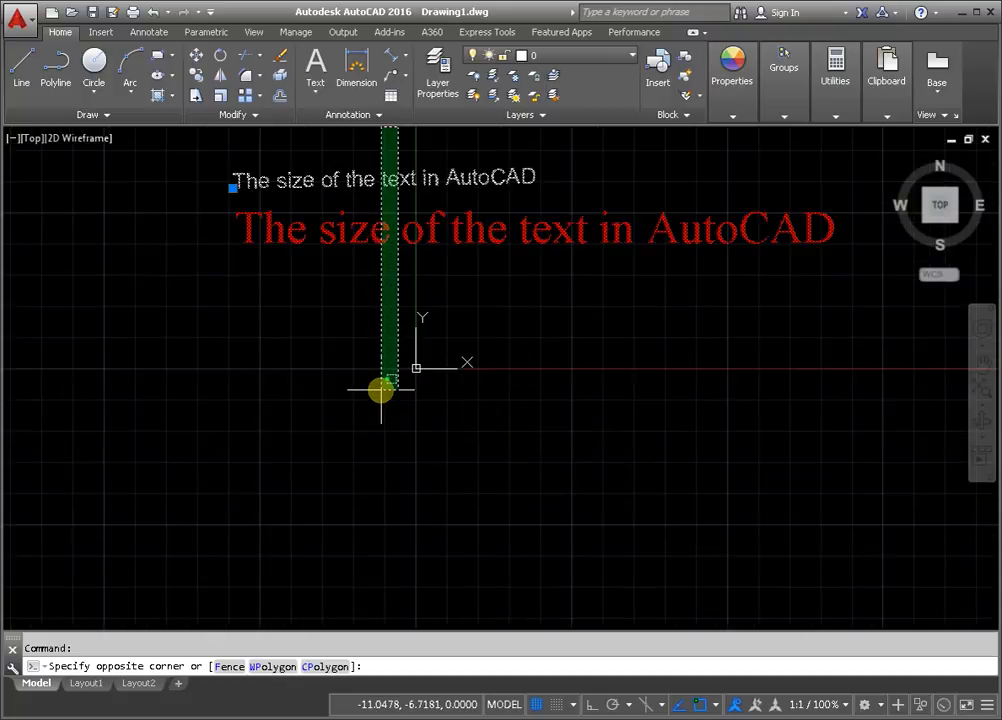
key("Escape")
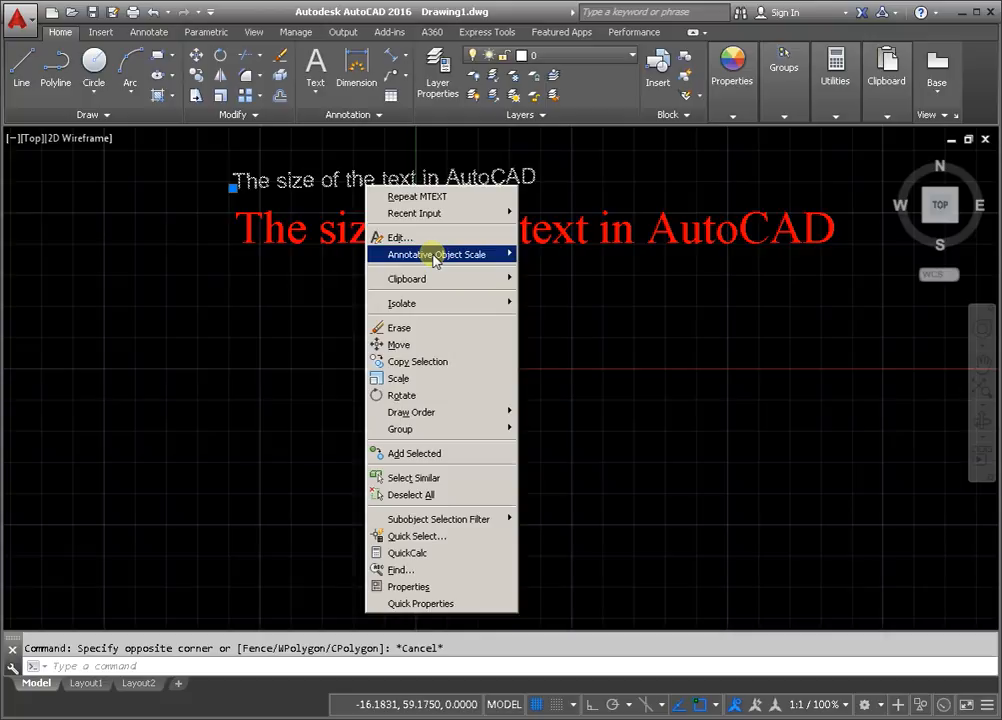
- In the white sentence's Properties, change its Text height, entering 2
left_click(408, 586)
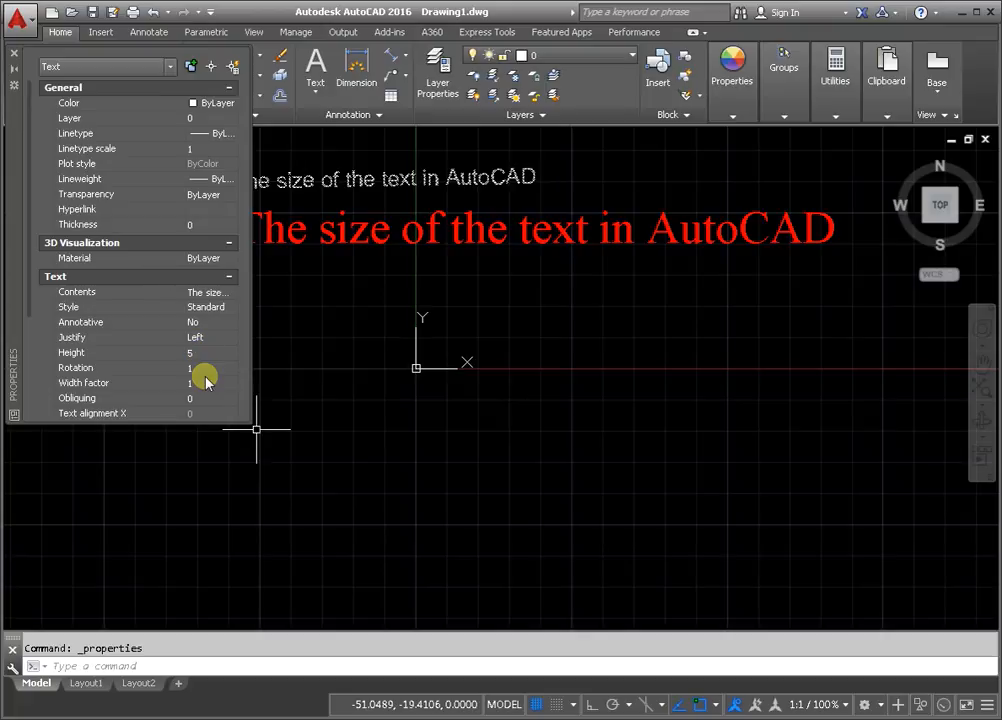
left_click(196, 352)
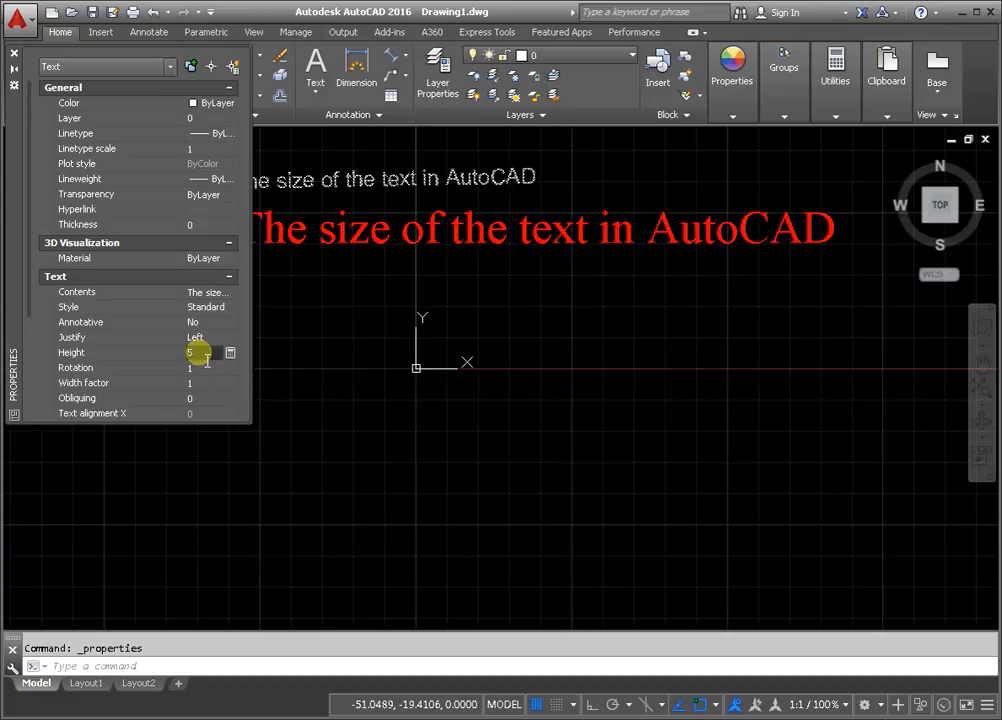
type("2")
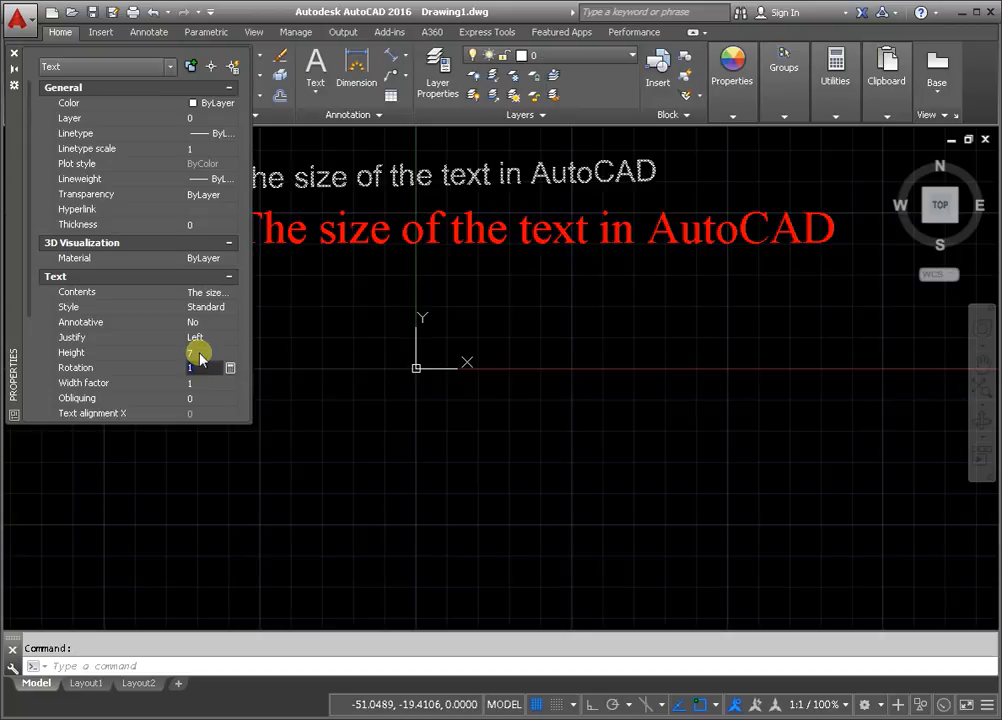